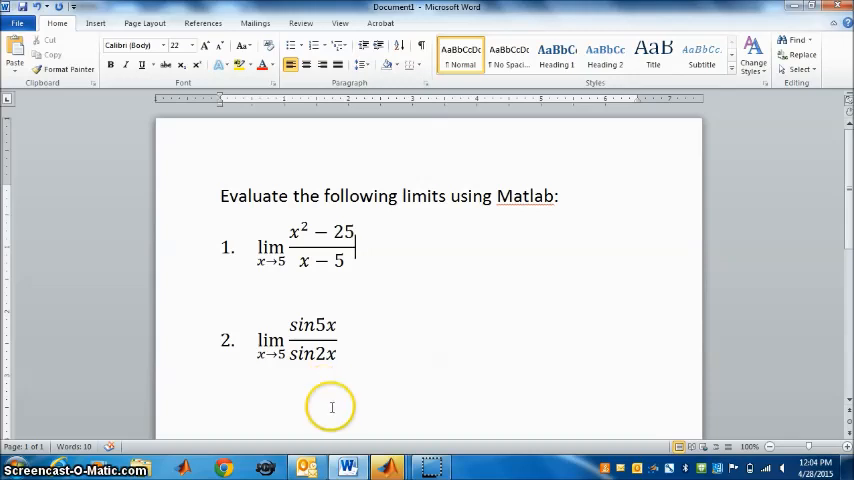
{"action": "mouse_move", "coordinate": [388, 467]}
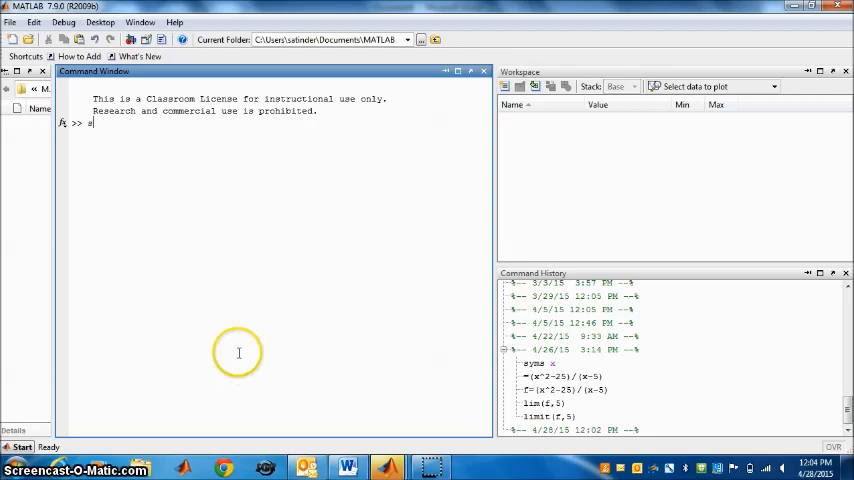
Step: Declare x as a symbolic variable with syms x
{"action": "type", "text": "yms"}
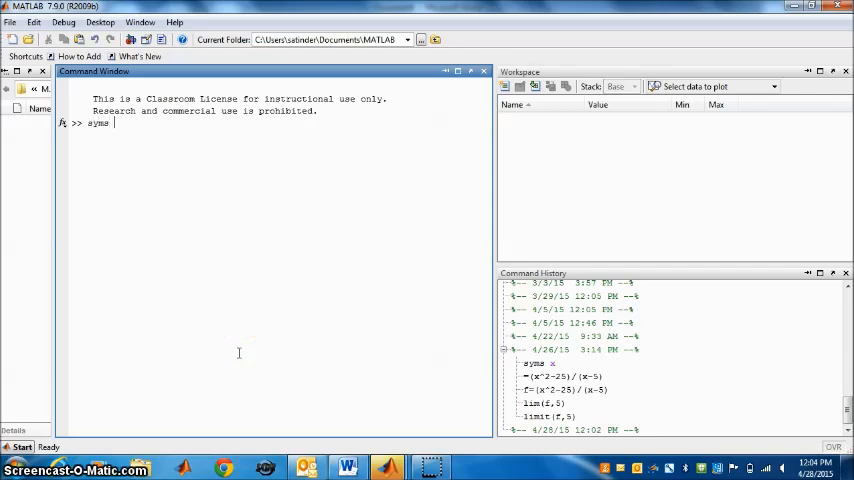
{"action": "type", "text": "x"}
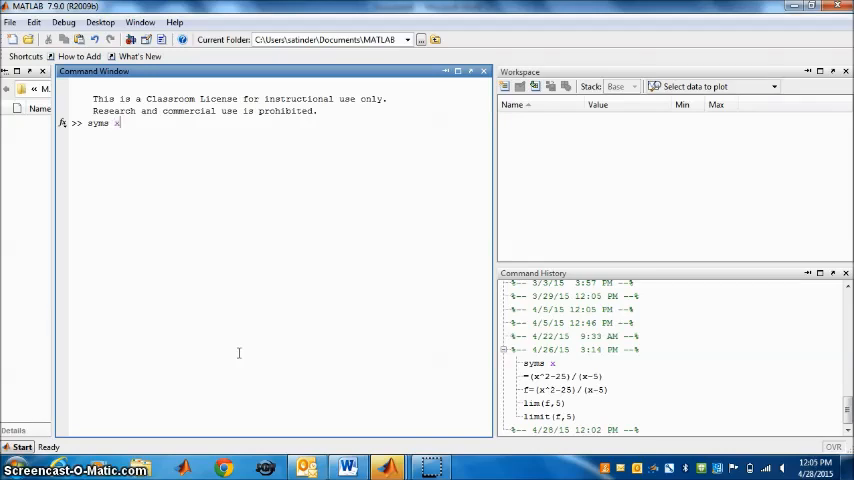
{"action": "key", "text": "Return"}
{"action": "type", "text": "f"}
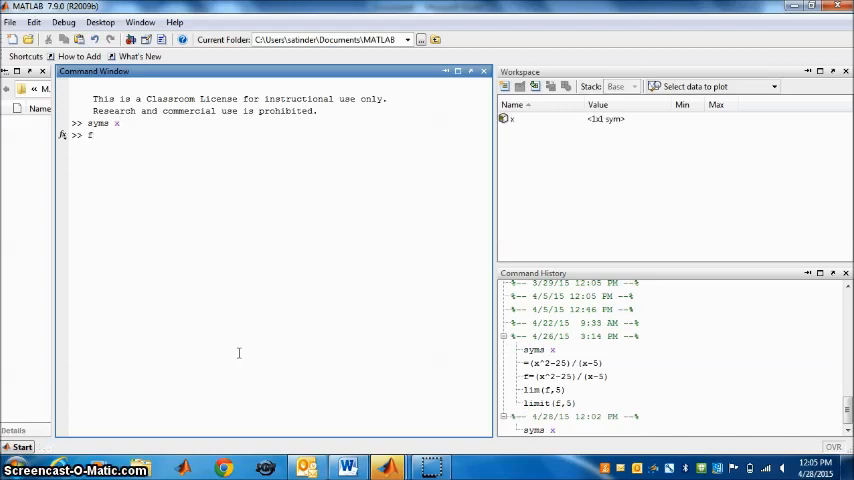
Step: Type the expression f=(x^2-25)/(x-5) at the prompt without running it
{"action": "type", "text": "="}
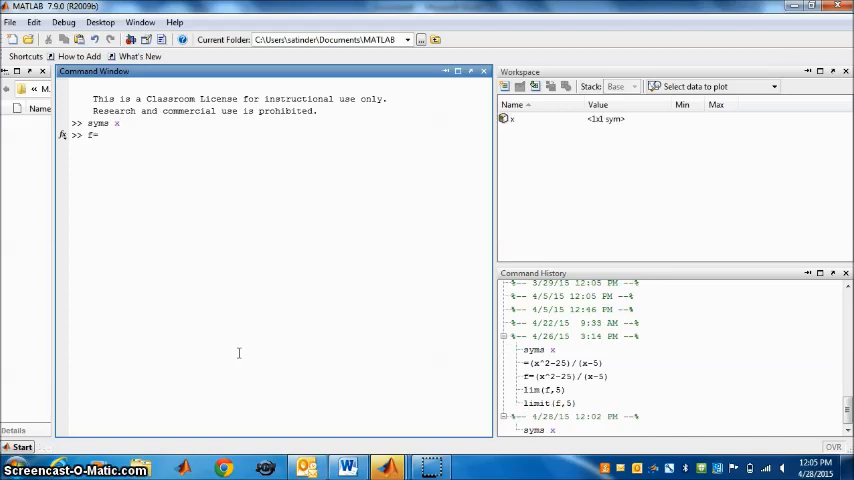
{"action": "type", "text": "("}
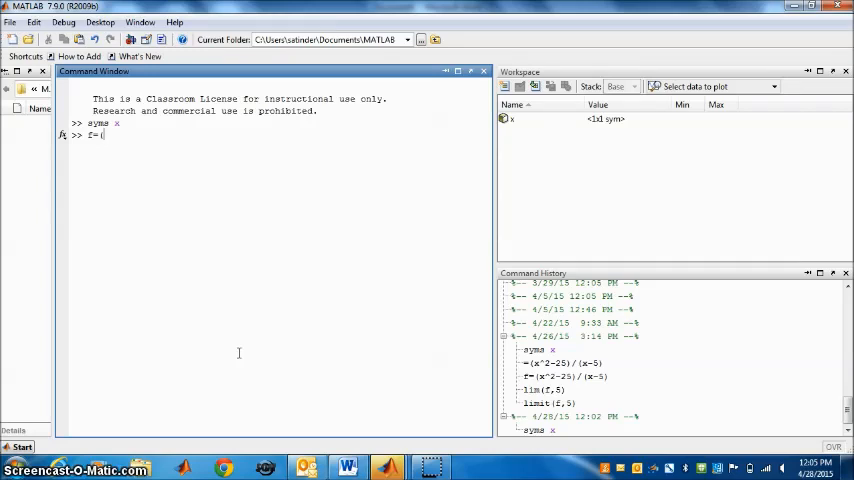
{"action": "type", "text": "x"}
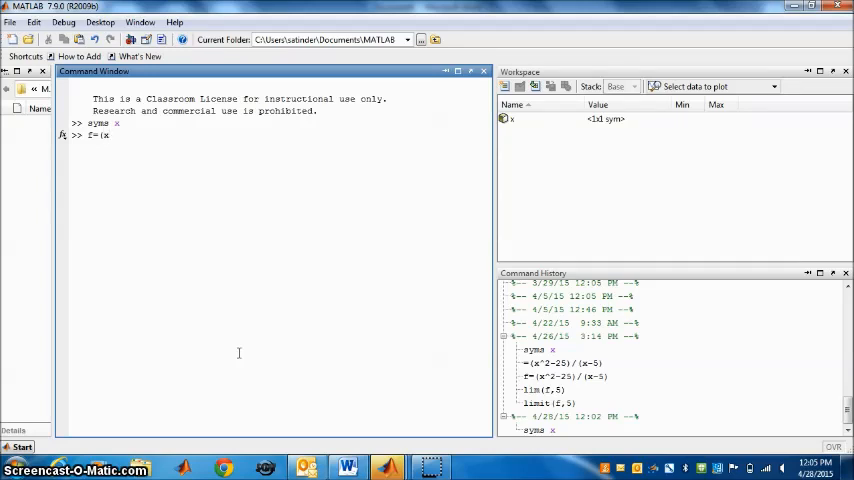
{"action": "type", "text": "^2"}
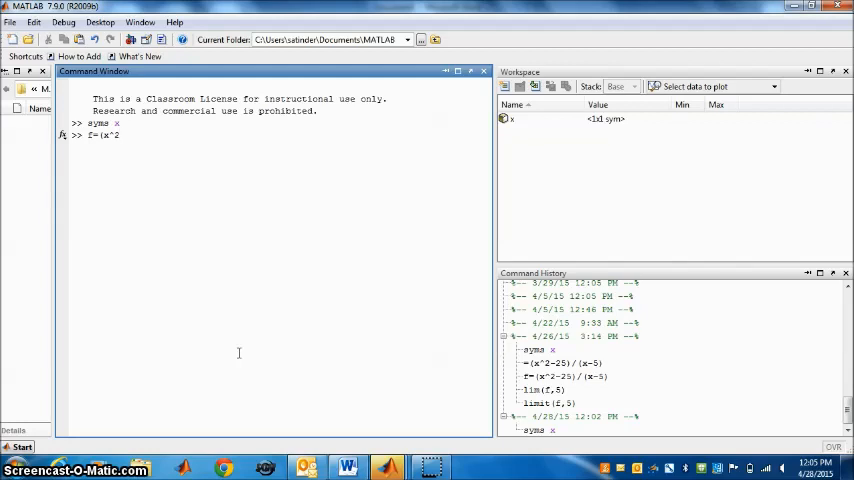
{"action": "type", "text": "-25"}
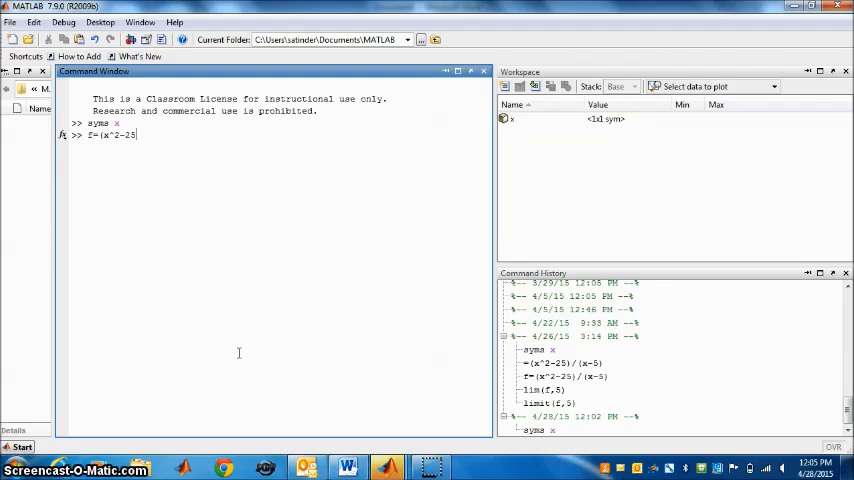
{"action": "type", "text": ")"}
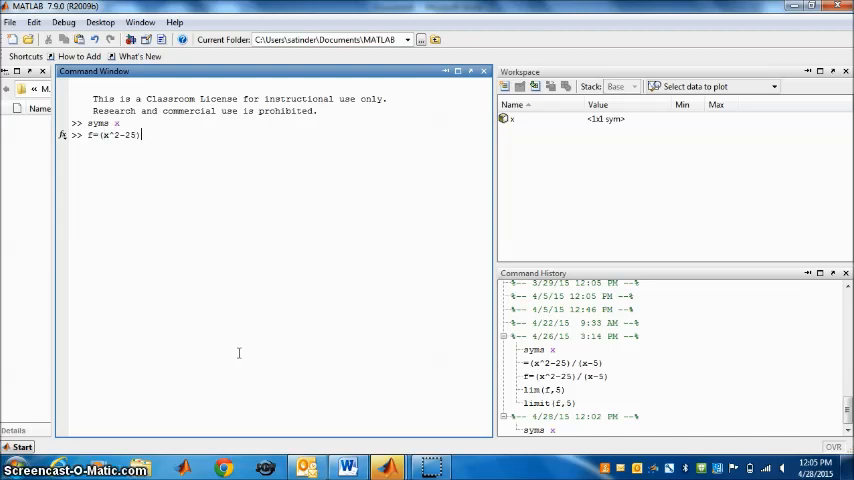
{"action": "type", "text": "/"}
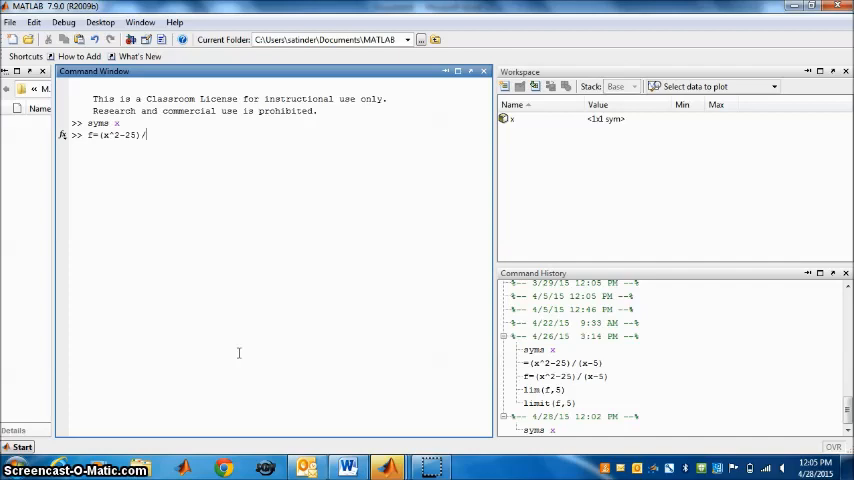
{"action": "type", "text": "(x-5"}
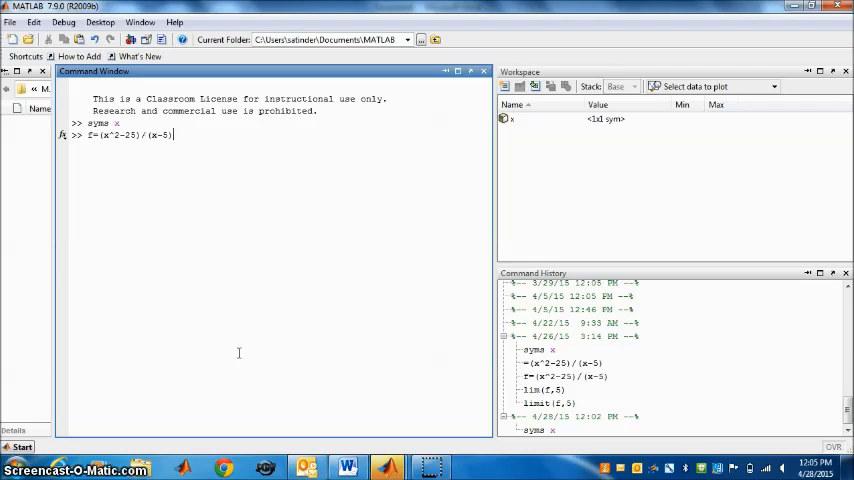
{"action": "mouse_move", "coordinate": [146, 202]}
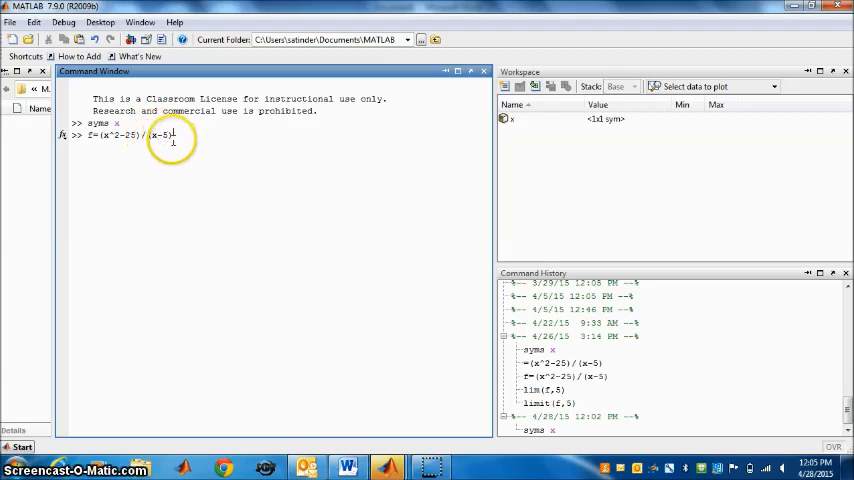
Step: Store f=(x^2-25)/(x-5), then enter limit(f,5) at the prompt without running it
{"action": "key", "text": "Return"}
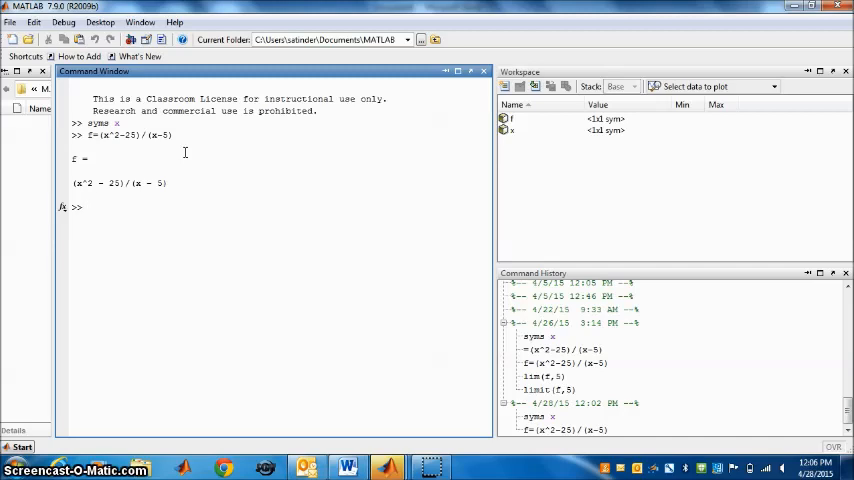
{"action": "type", "text": "limit"}
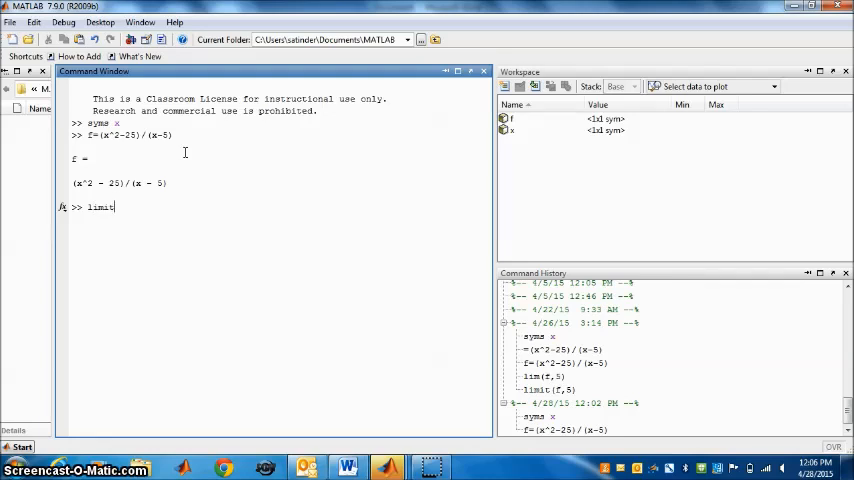
{"action": "type", "text": "("}
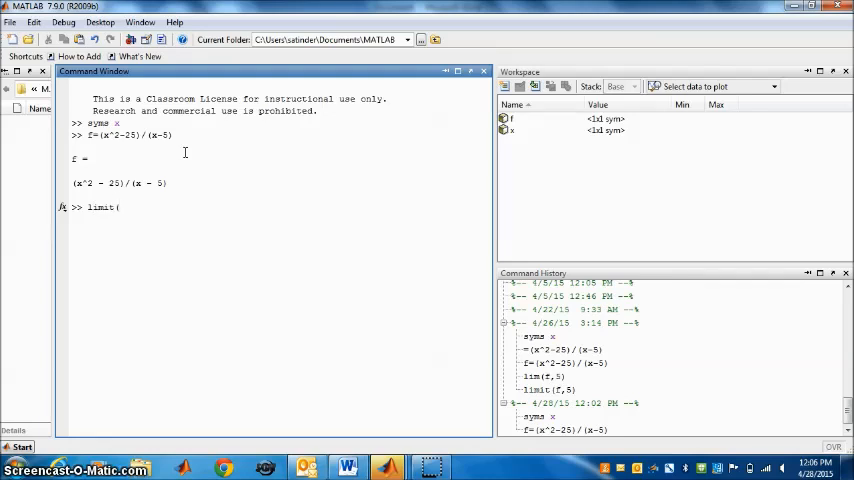
{"action": "type", "text": "("}
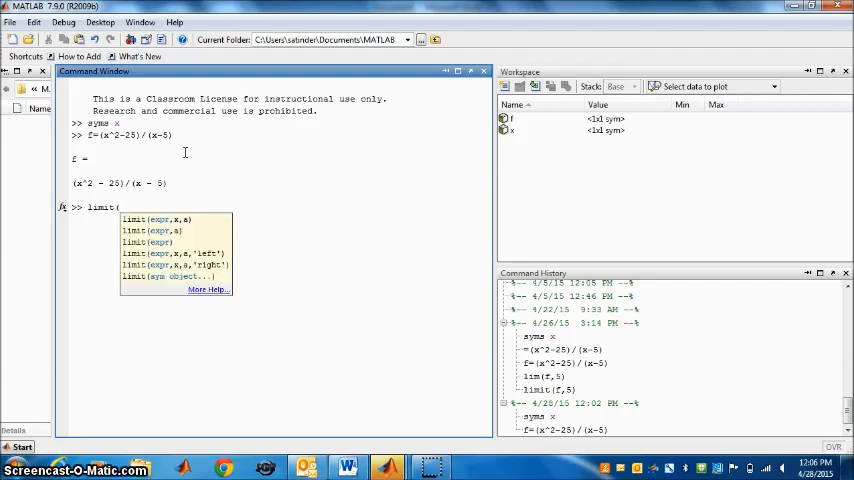
{"action": "type", "text": "f"}
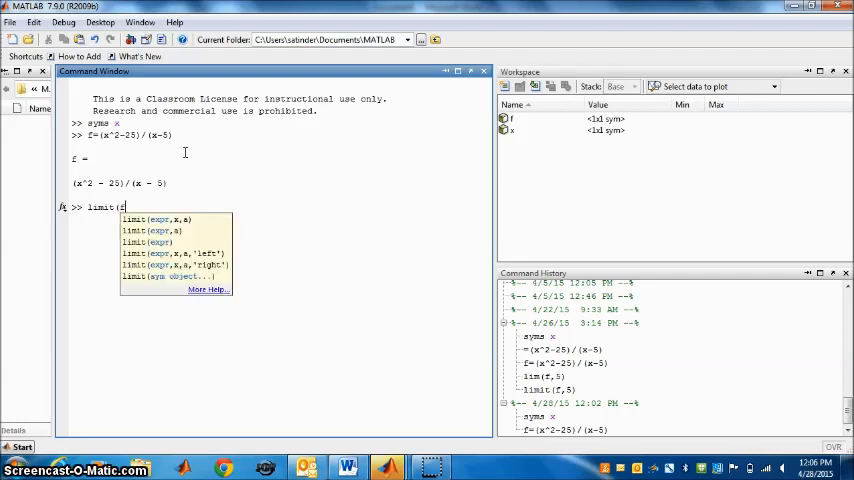
{"action": "type", "text": "f,"}
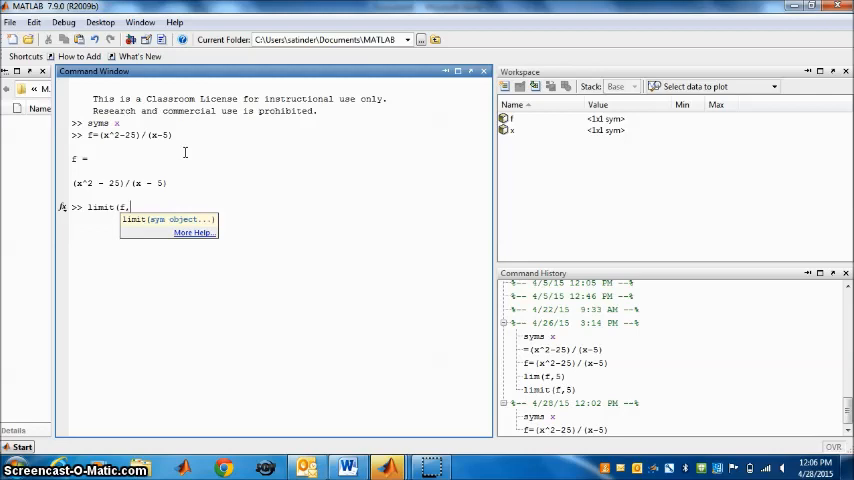
{"action": "type", "text": "5"}
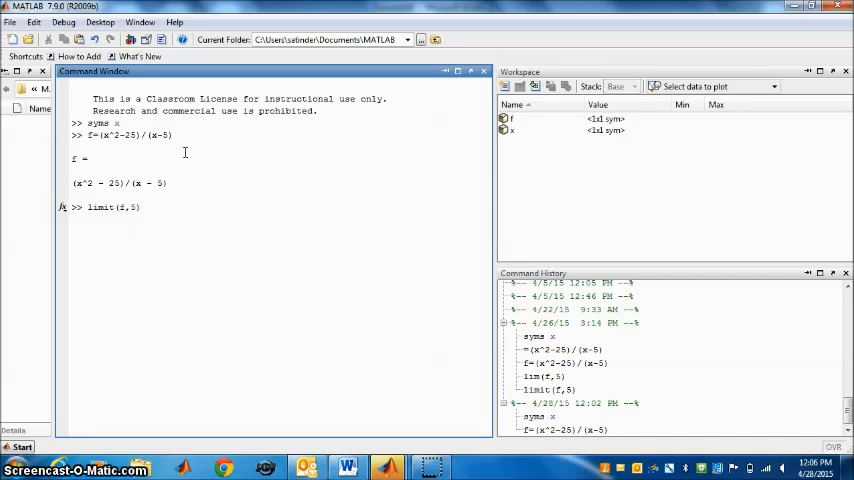
Step: Run limit(f,5), which returns 10, and return to the MATLAB window
{"action": "key", "text": "Return"}
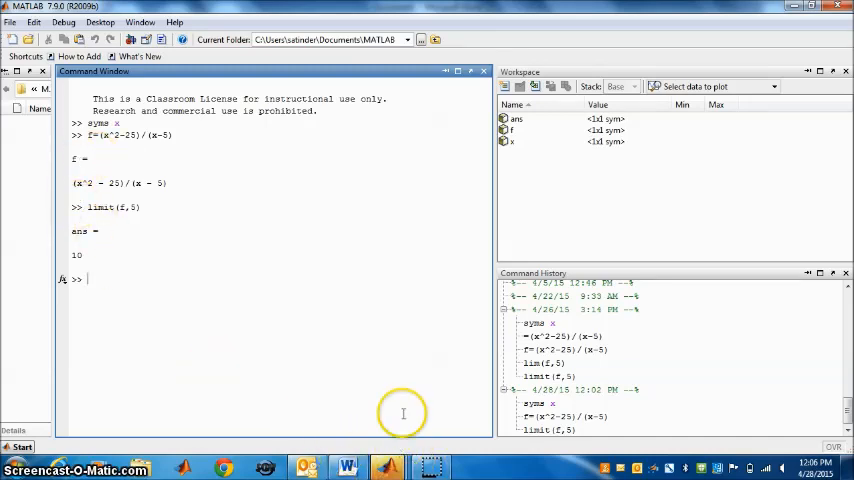
{"action": "mouse_move", "coordinate": [493, 231]}
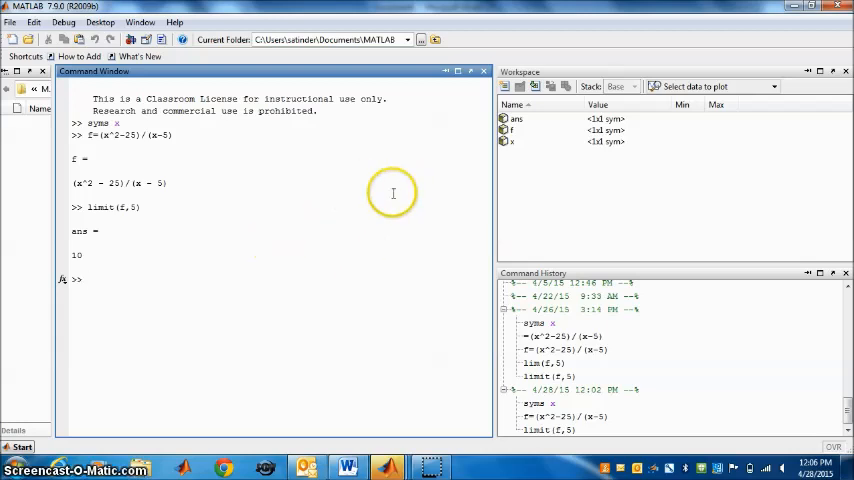
{"action": "mouse_move", "coordinate": [357, 201]}
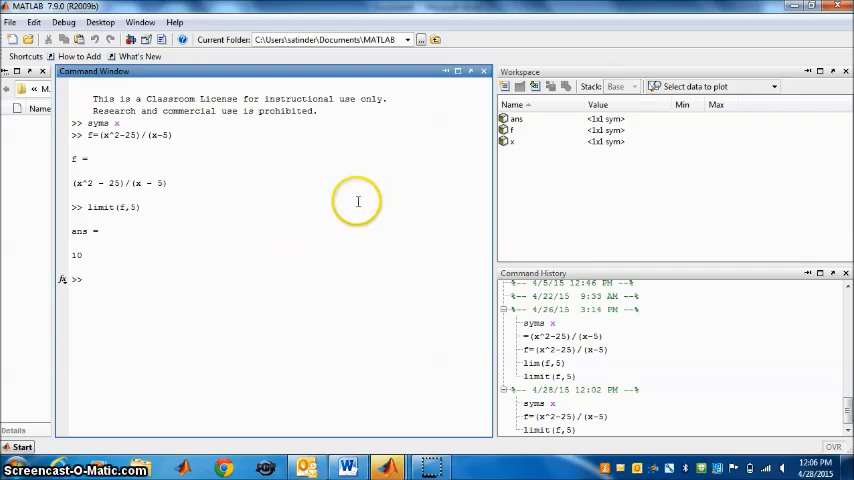
{"action": "mouse_move", "coordinate": [345, 201]}
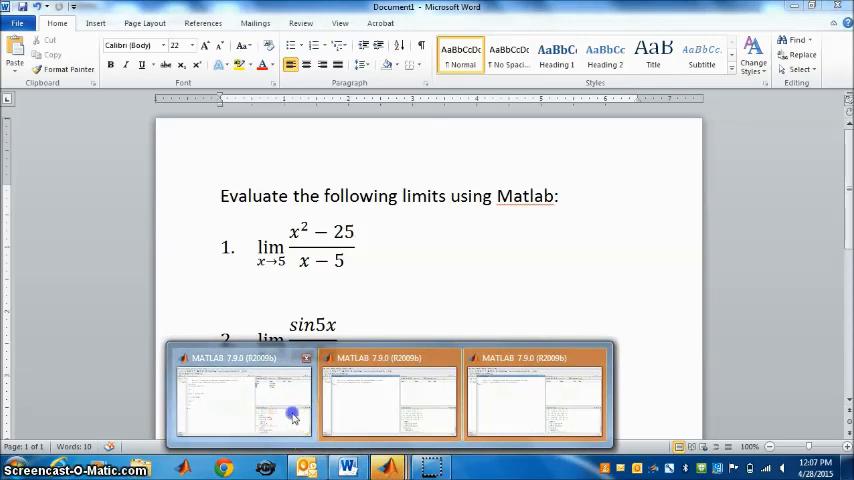
{"action": "left_click", "coordinate": [243, 400]}
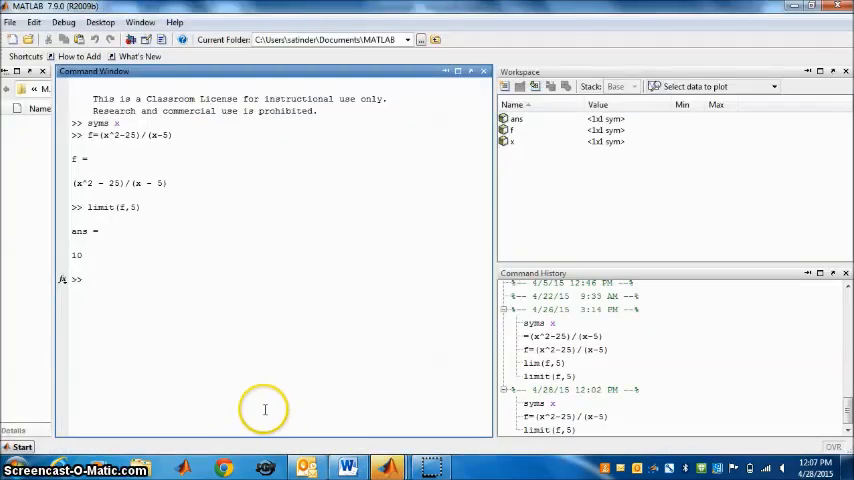
{"action": "mouse_move", "coordinate": [265, 408]}
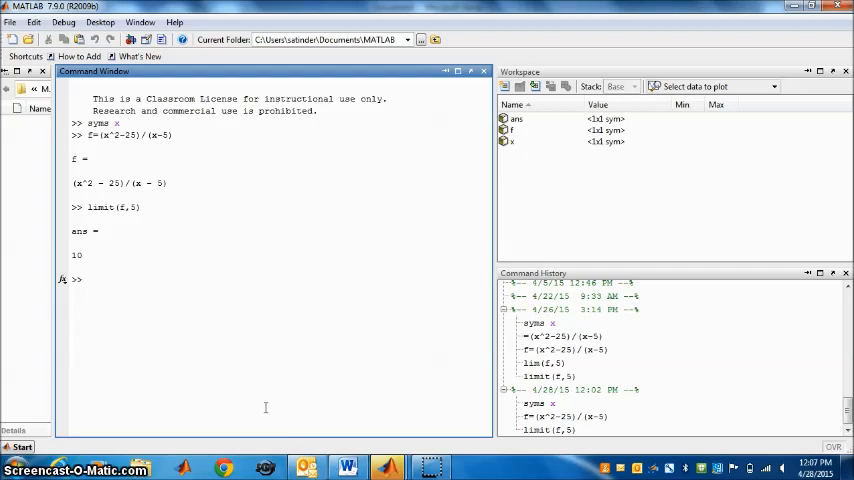
Step: Run syms x again to redeclare x as symbolic
{"action": "type", "text": "sym"}
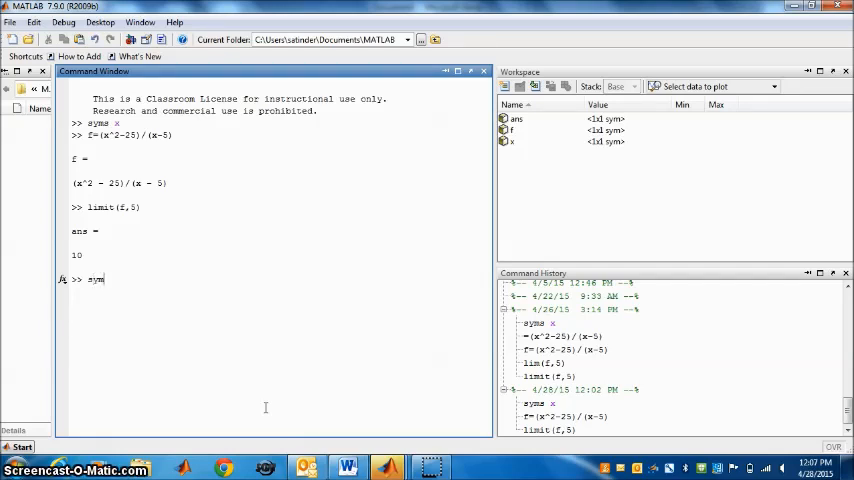
{"action": "type", "text": "s"}
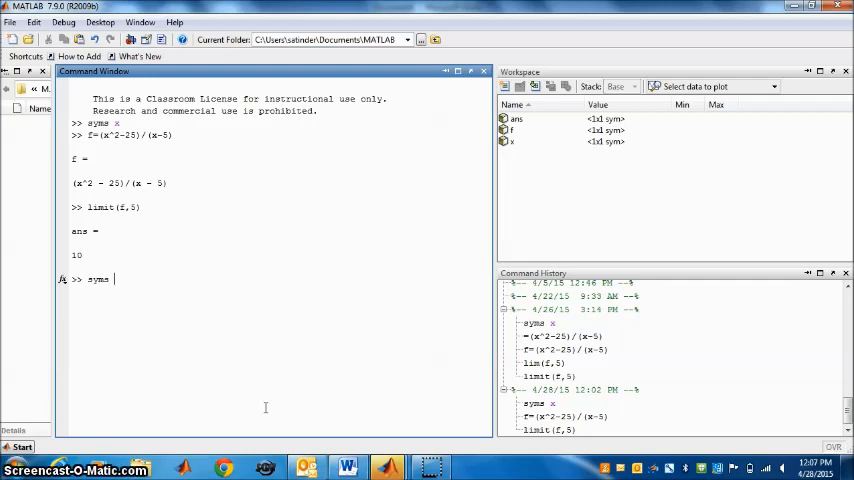
{"action": "type", "text": "x"}
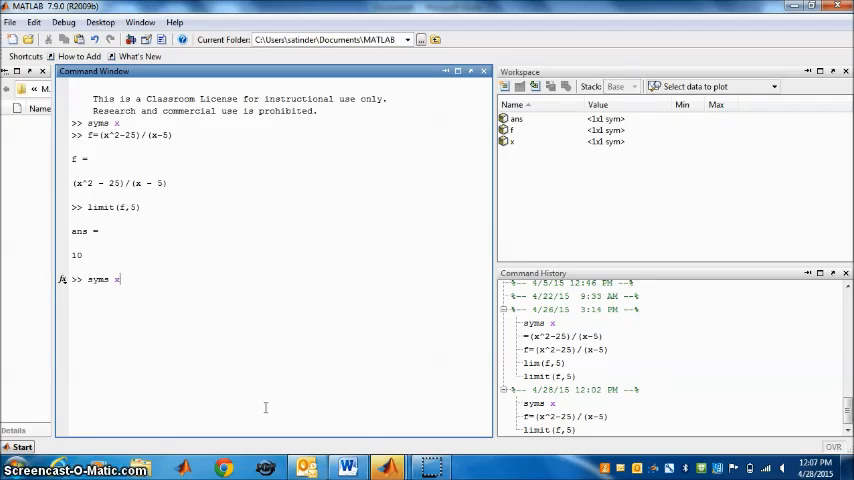
{"action": "key", "text": "Return"}
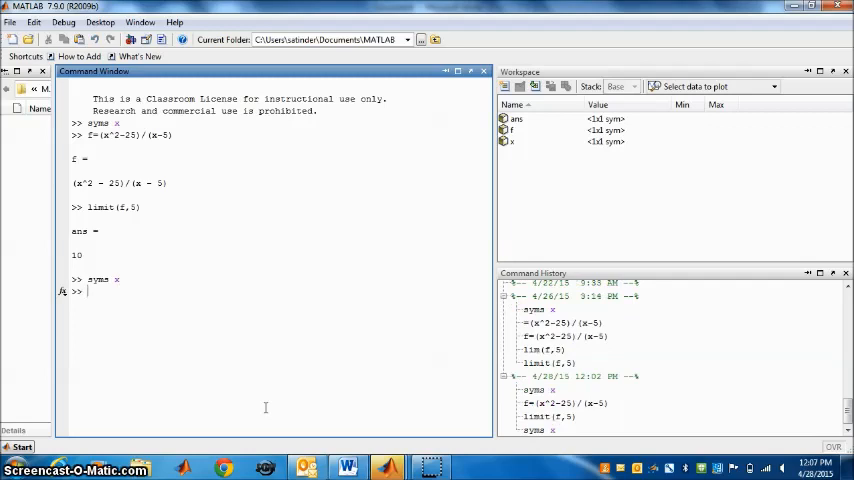
Step: Type f=(sin(5*x)/sin(2*x)) at the prompt without running it
{"action": "type", "text": "f="}
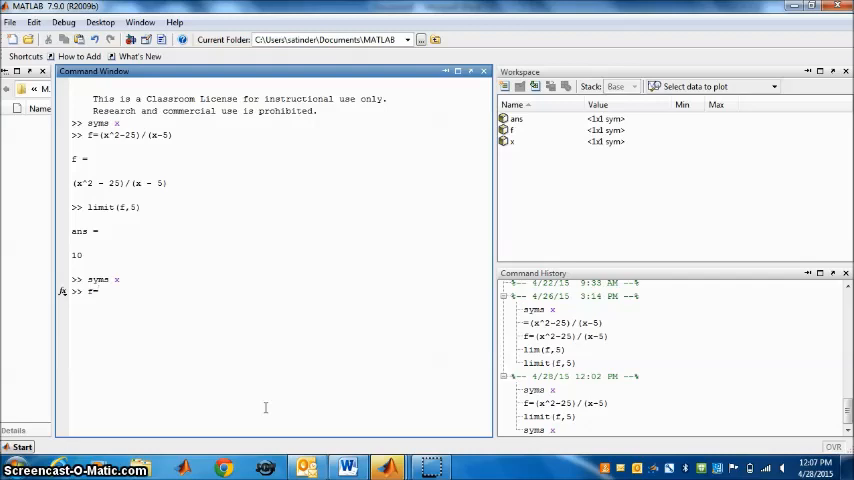
{"action": "type", "text": "(x"}
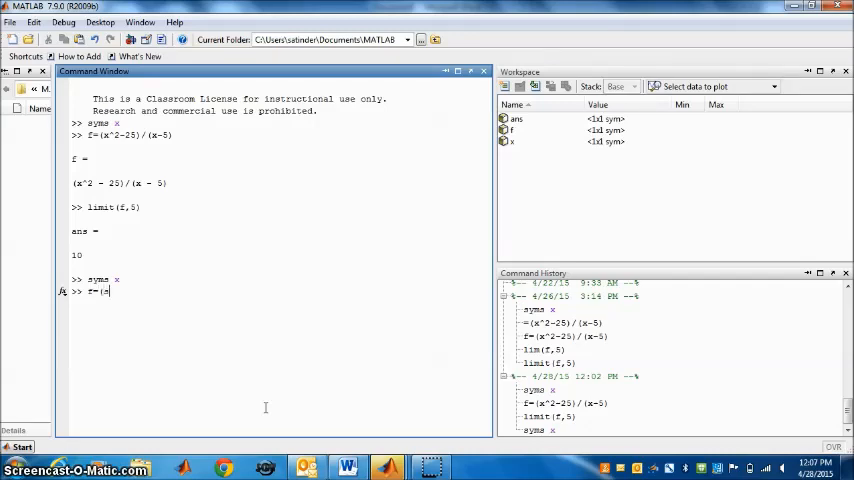
{"action": "type", "text": "sin"}
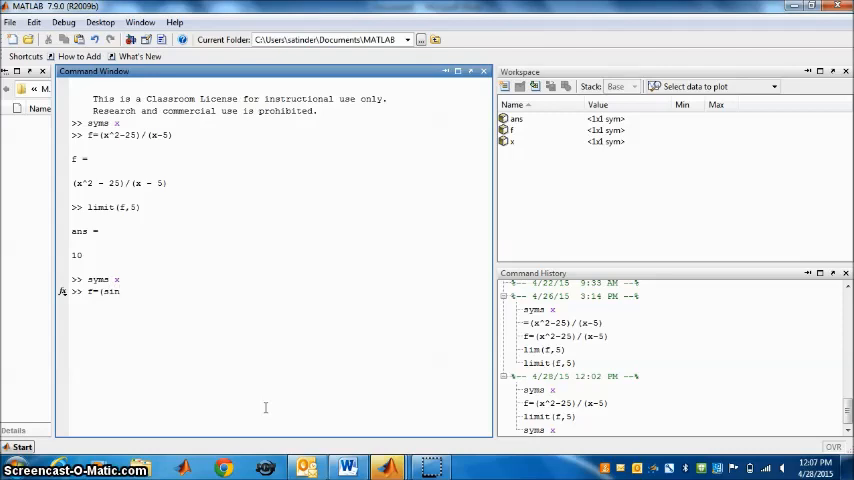
{"action": "type", "text": "(x"}
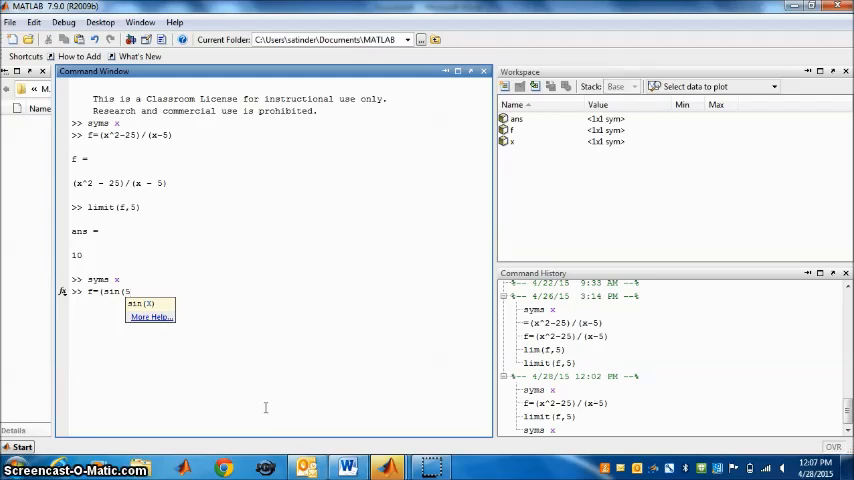
{"action": "type", "text": "*"}
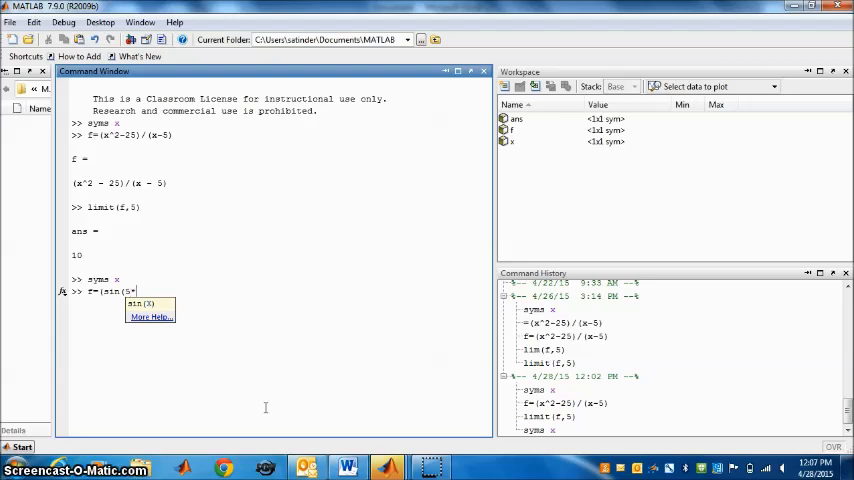
{"action": "type", "text": "x"}
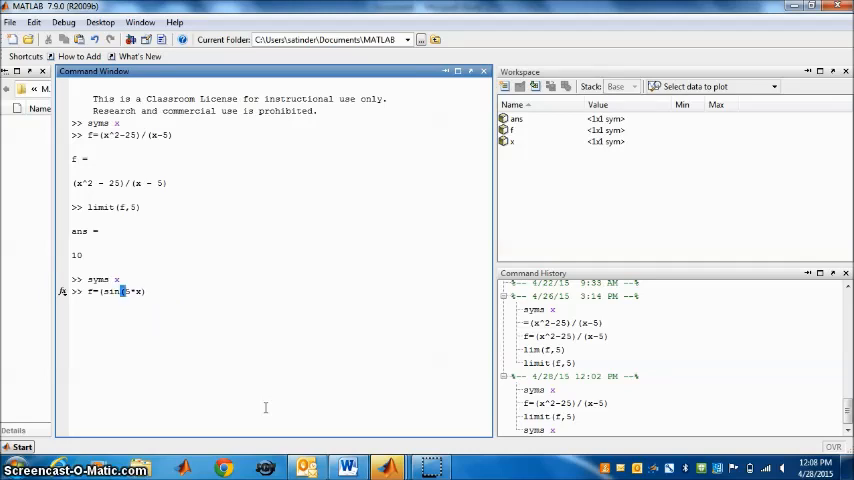
{"action": "type", "text": ")/"}
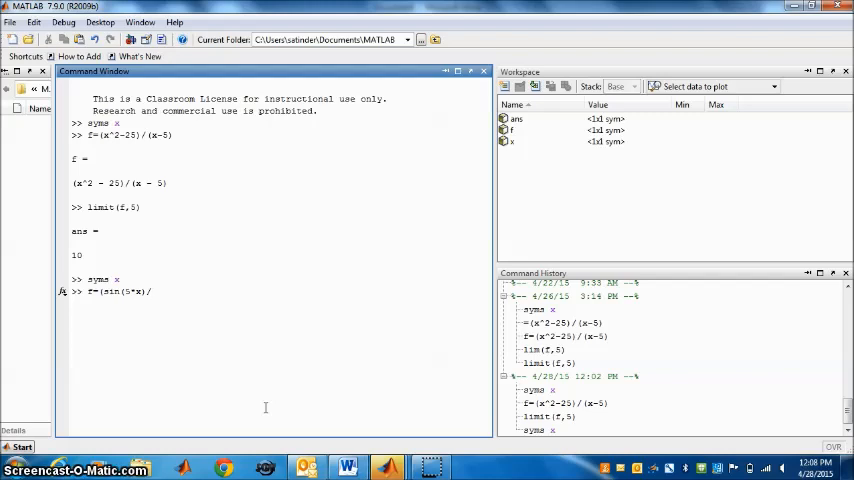
{"action": "type", "text": "sin(2"}
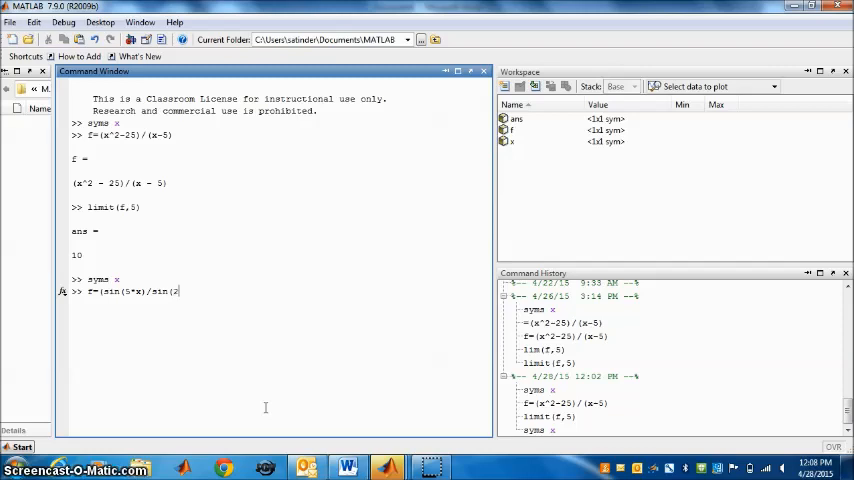
{"action": "type", "text": "*xx"}
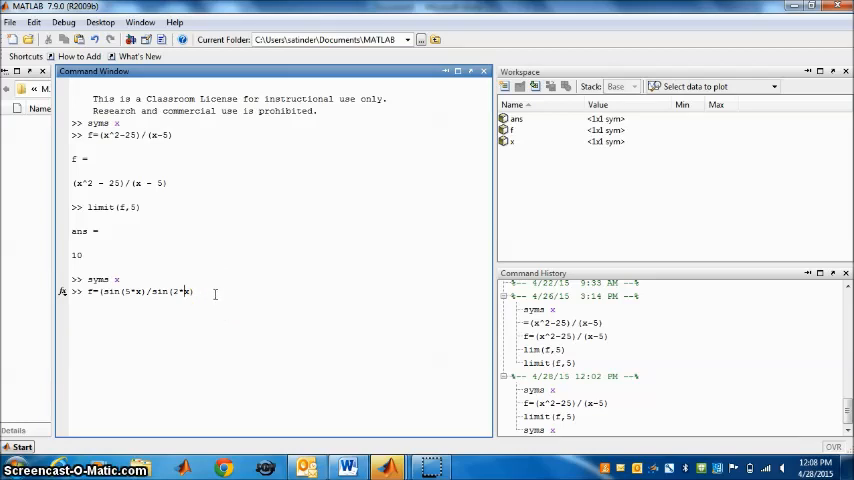
{"action": "mouse_move", "coordinate": [207, 291]}
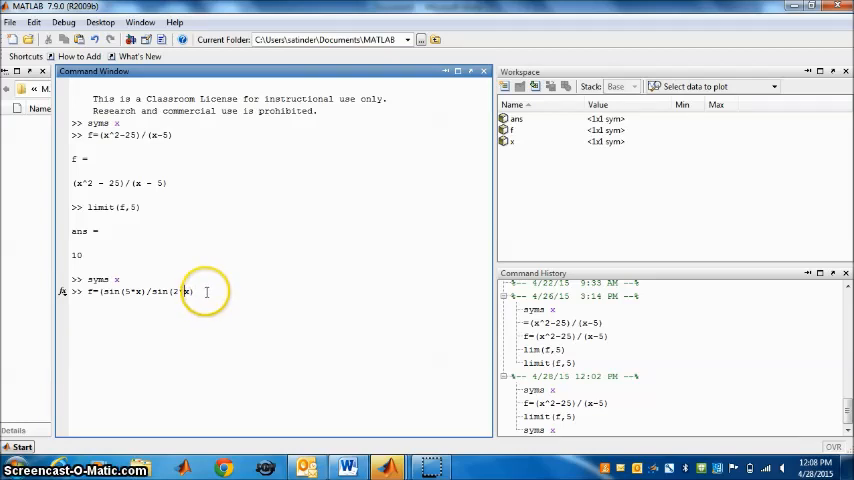
{"action": "mouse_move", "coordinate": [195, 294]}
{"action": "type", "text": ")"}
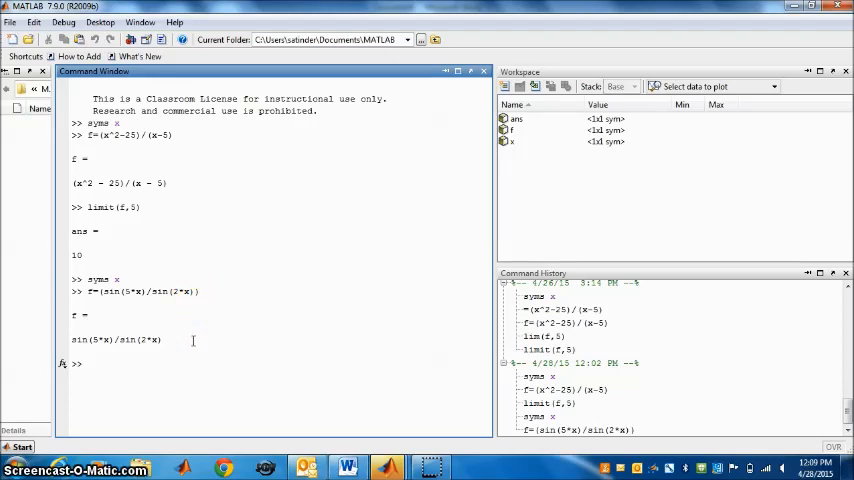
Step: Run limit(f,0), which returns 5/2
{"action": "type", "text": "limit"}
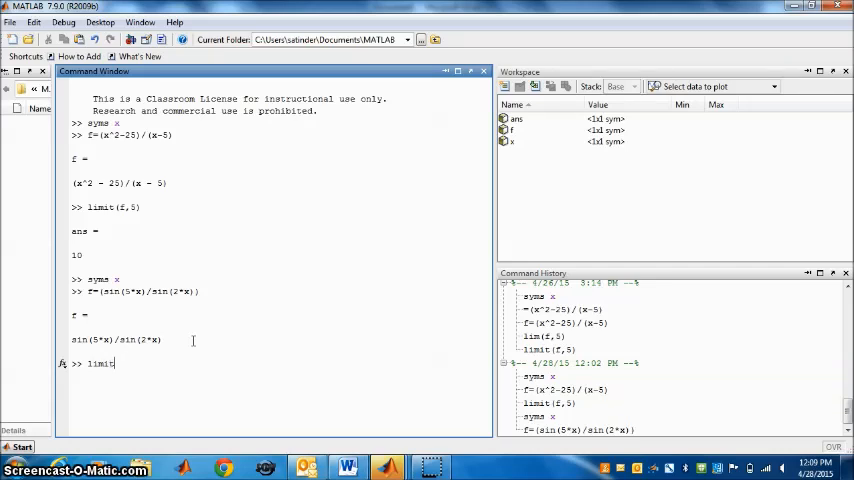
{"action": "type", "text": "(f"}
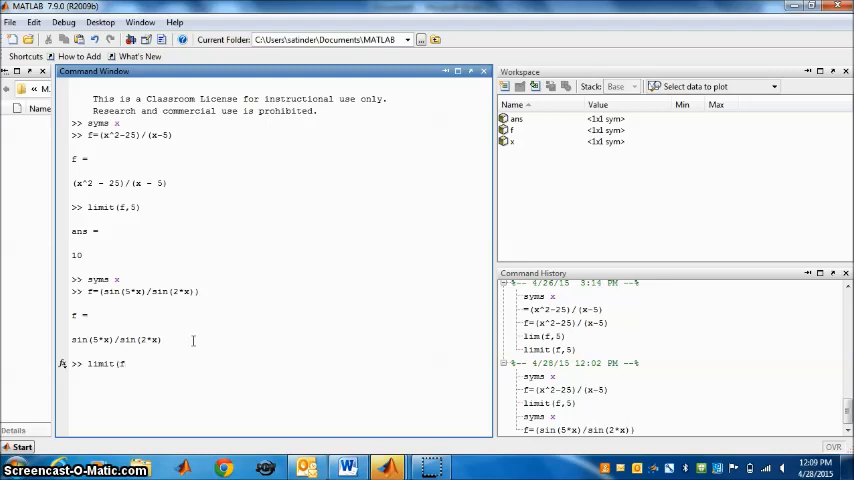
{"action": "type", "text": ","}
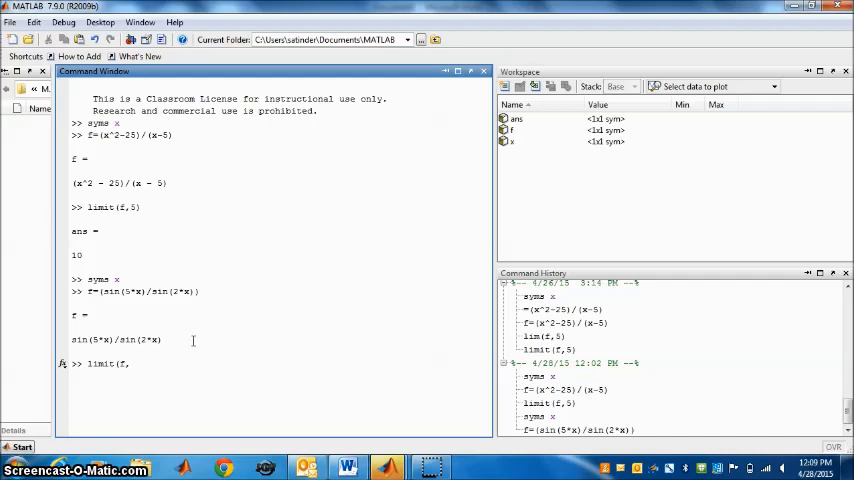
{"action": "type", "text": ","}
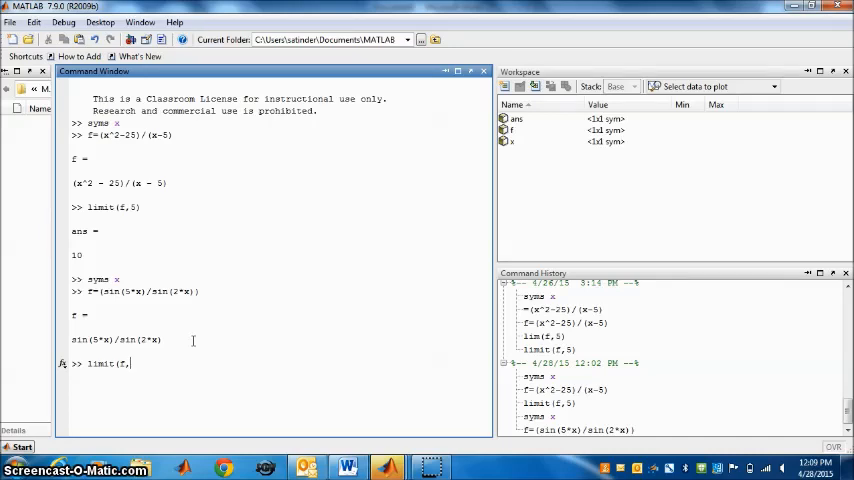
{"action": "type", "text": "0)"}
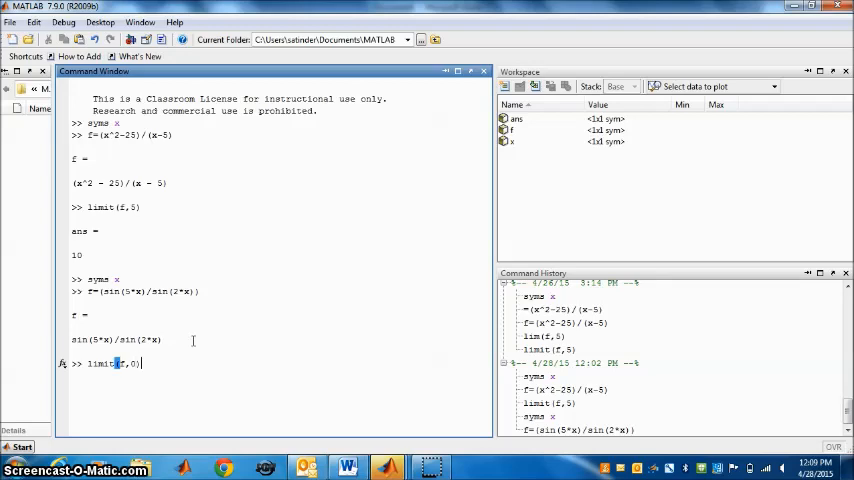
{"action": "key", "text": "Return"}
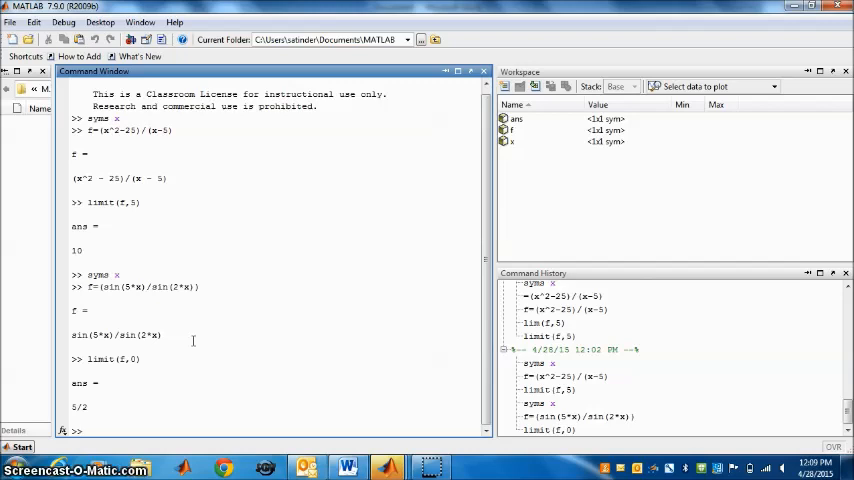
{"action": "mouse_move", "coordinate": [5, 398]}
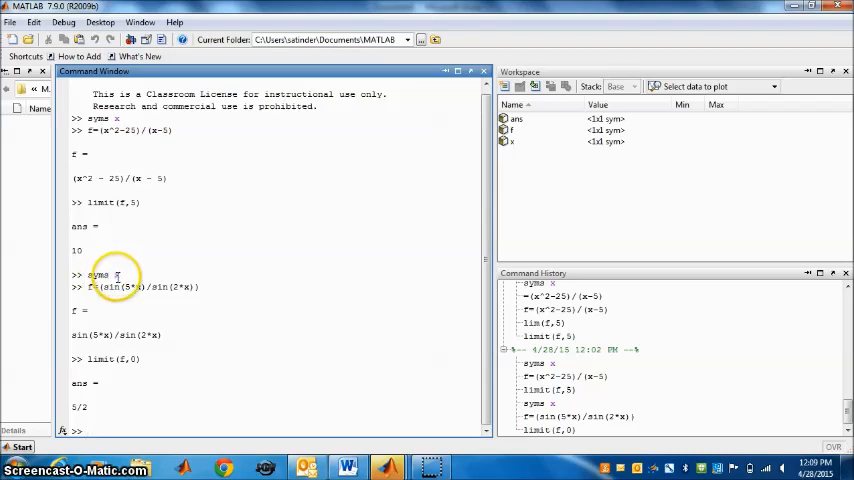
{"action": "mouse_move", "coordinate": [178, 347]}
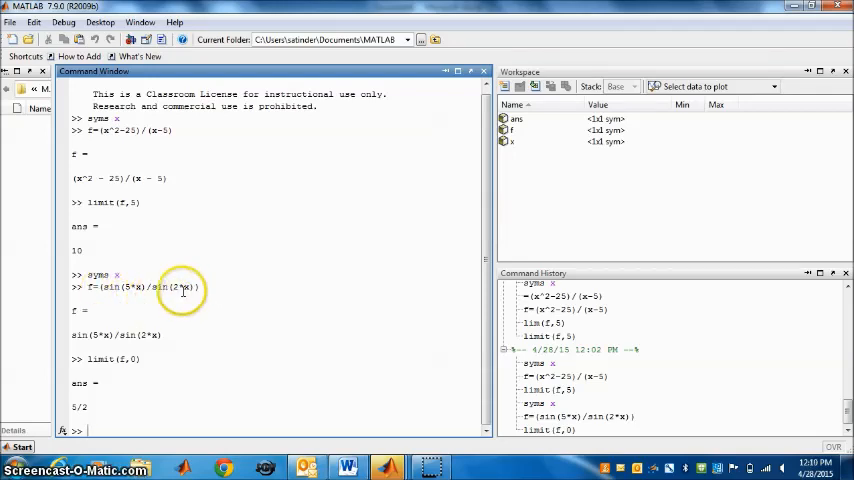
{"action": "mouse_move", "coordinate": [472, 338]}
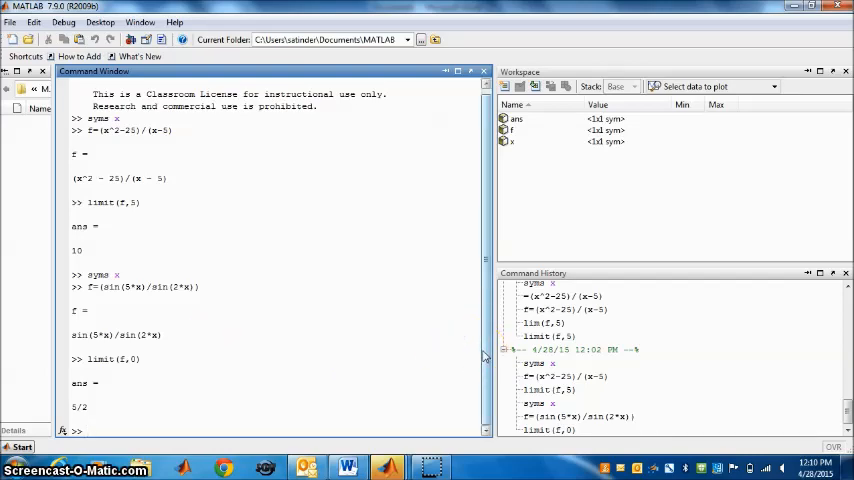
{"action": "mouse_move", "coordinate": [430, 467]}
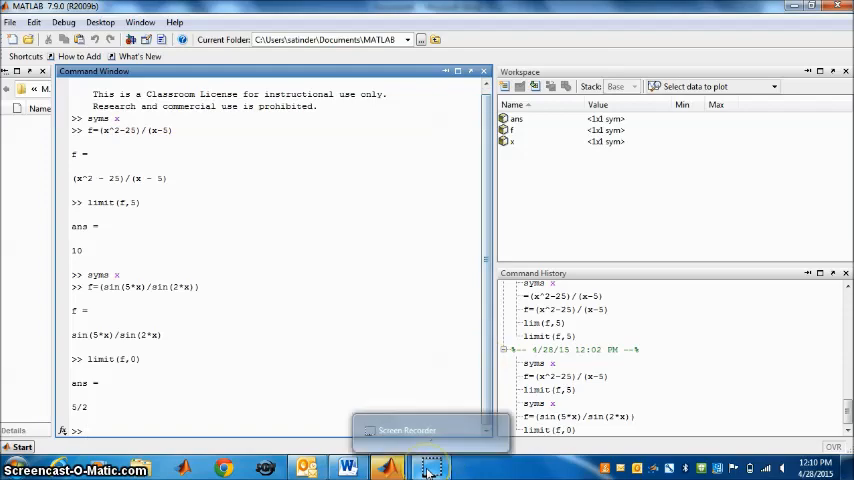